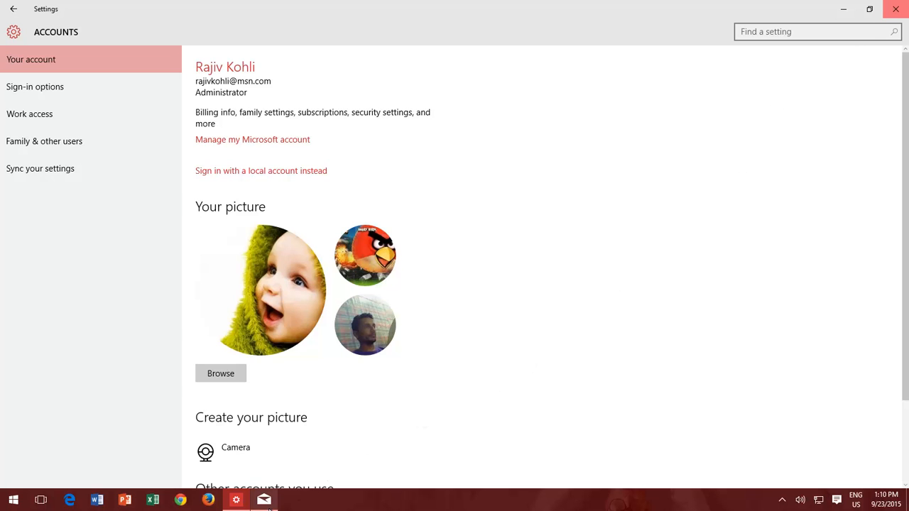
Step: Bring up Mail and show the account list containing only the Outlook account
left_click(264, 500)
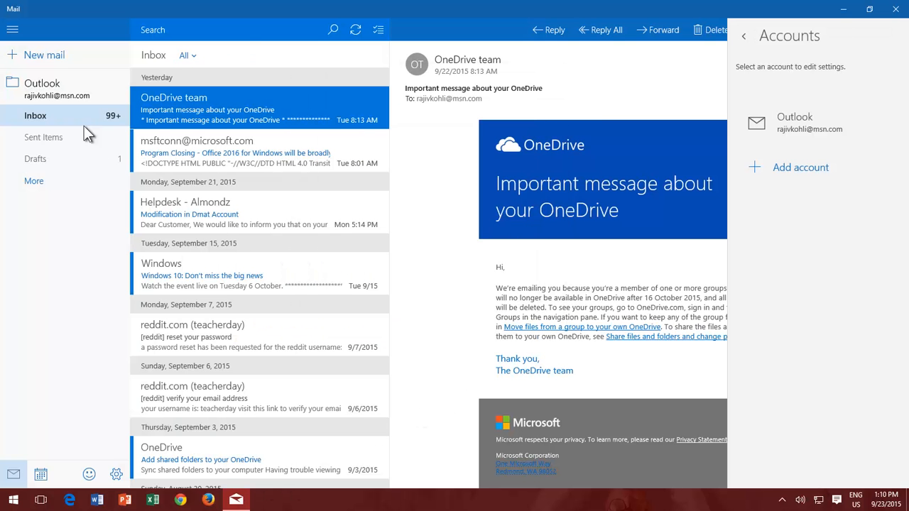
mouse_move(65, 99)
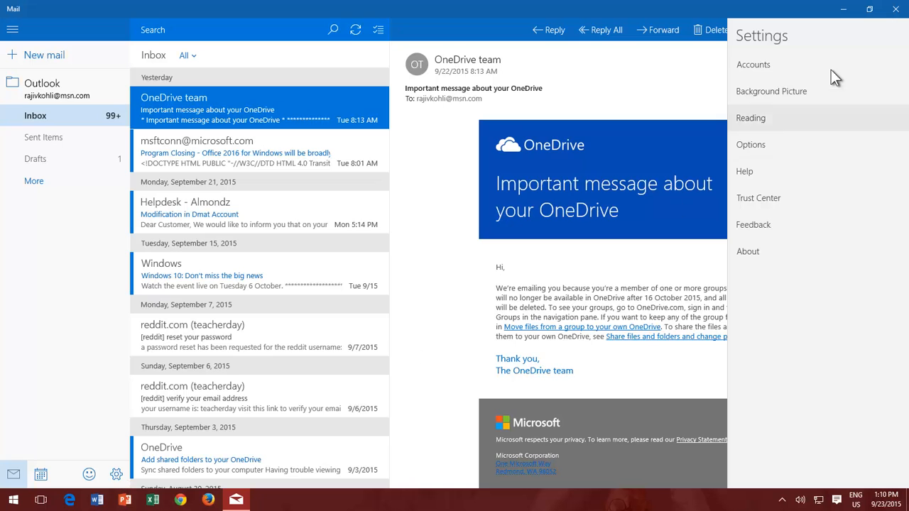
left_click(753, 65)
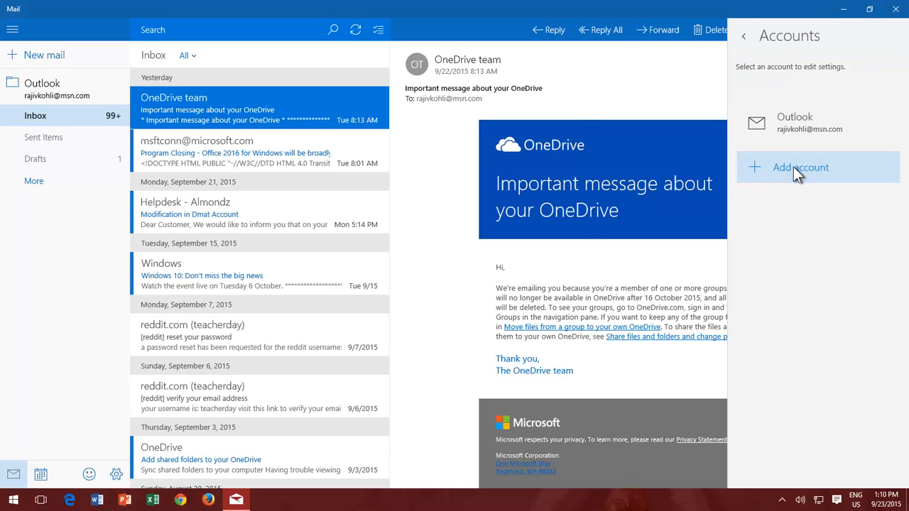
Step: Begin adding a new account and choose Google, reaching the Google sign-in page
left_click(801, 168)
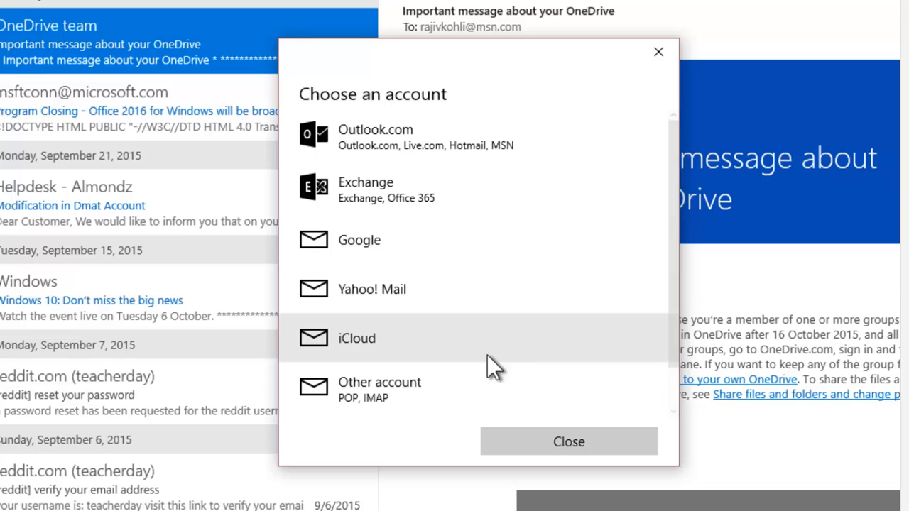
mouse_move(405, 397)
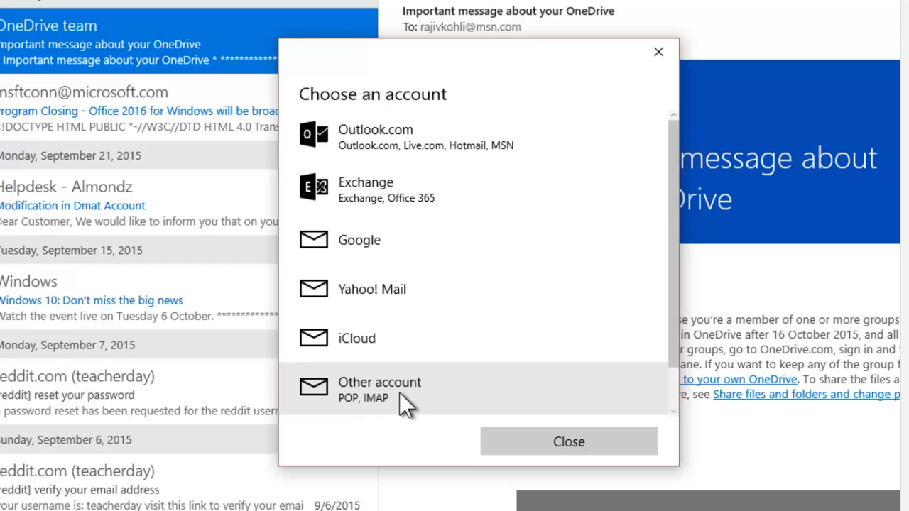
mouse_move(384, 263)
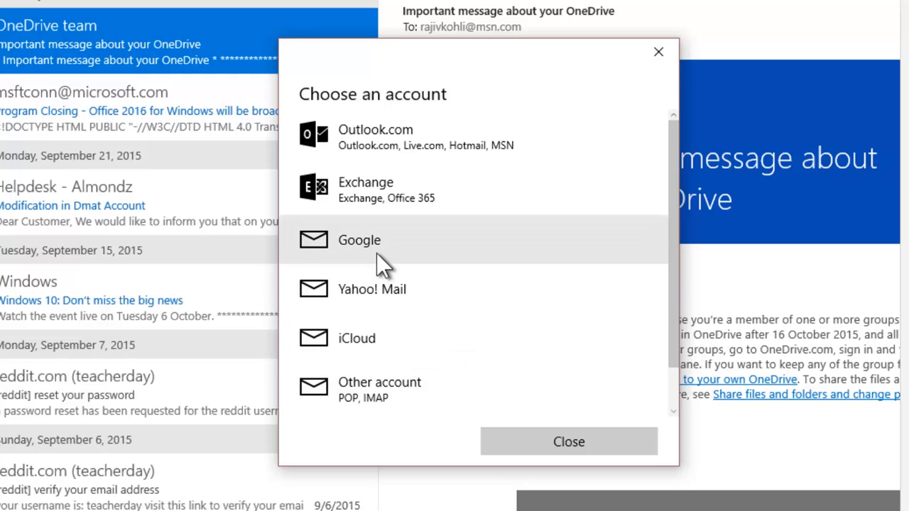
left_click(360, 240)
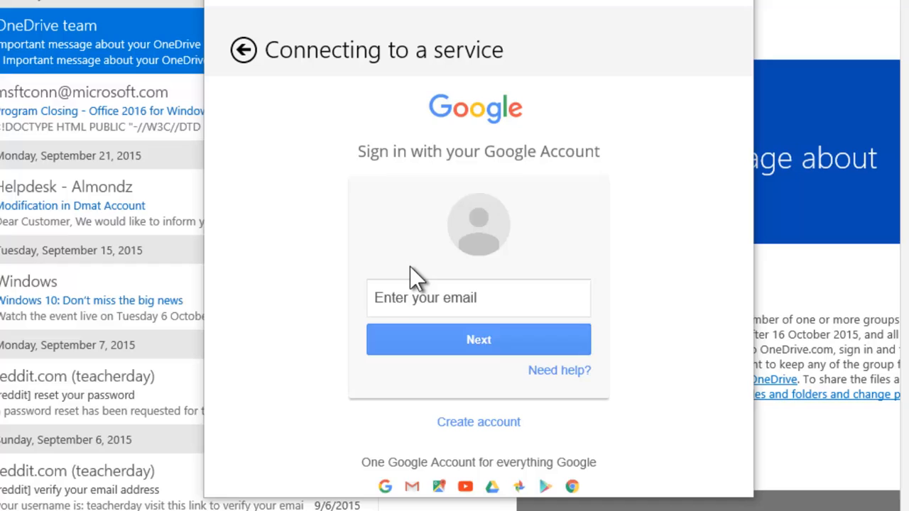
Step: Sign in with the Gmail address and password and allow Mail access to the Google account
left_click(478, 299)
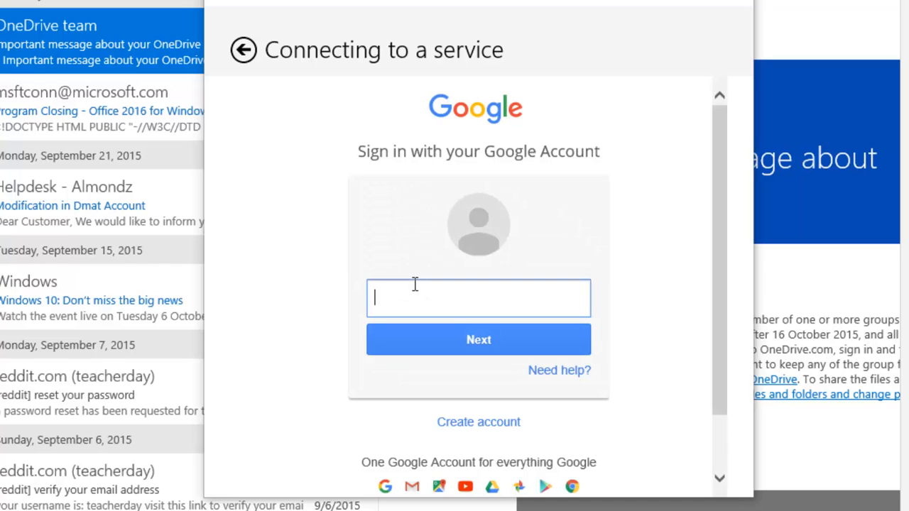
type("various")
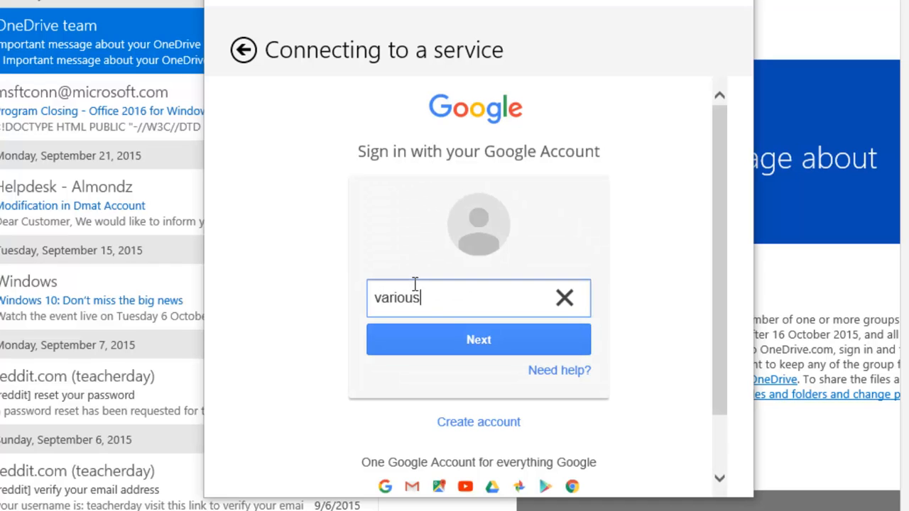
left_click(477, 340)
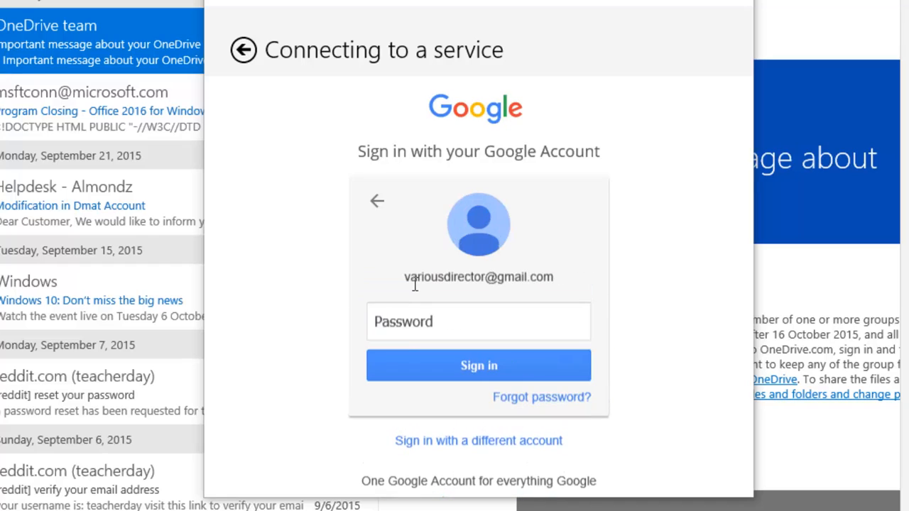
type("•")
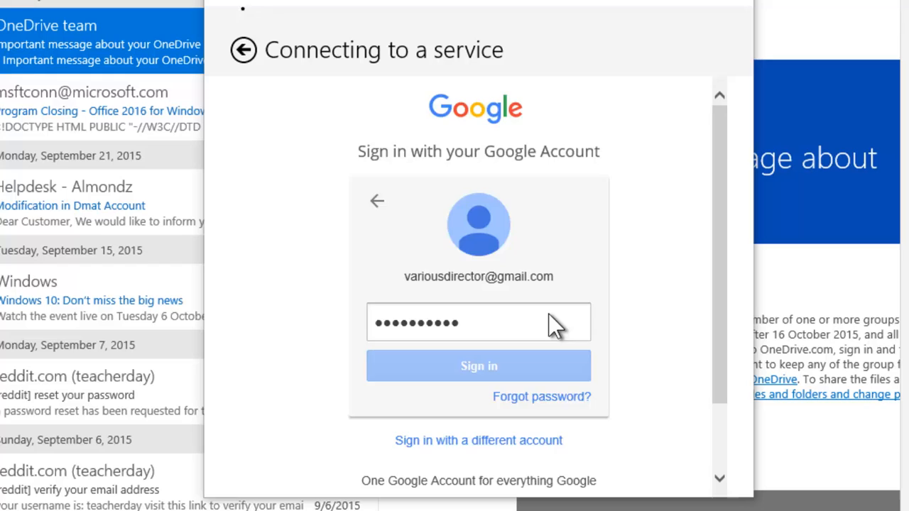
left_click(477, 367)
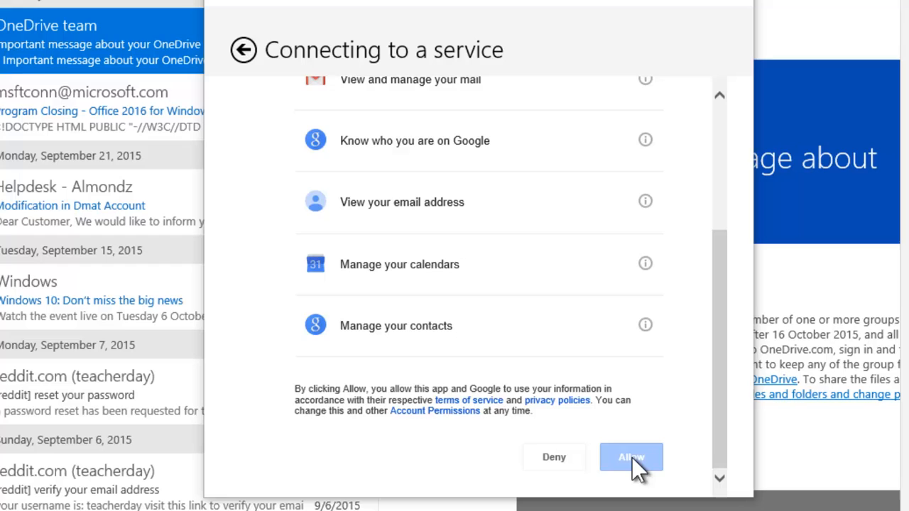
left_click(630, 458)
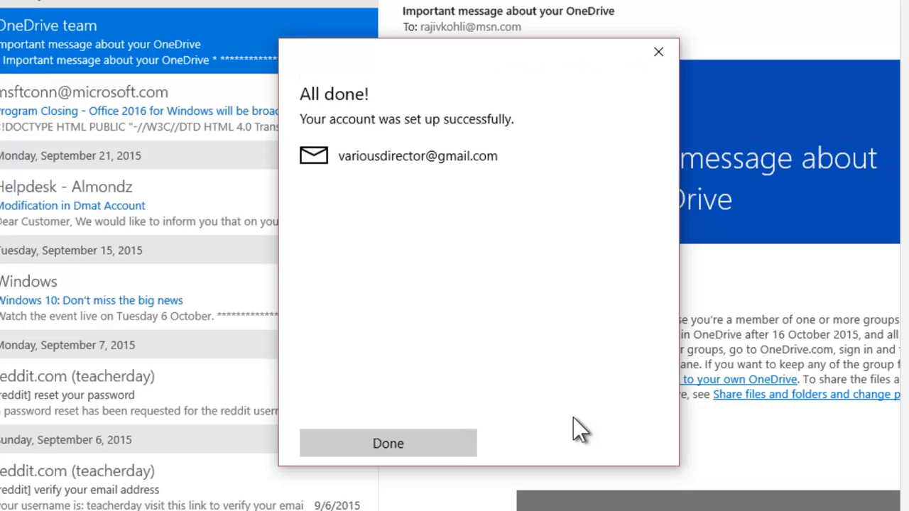
Step: Finish setup, view the Gmail inbox from the account list, then return to the Outlook inbox
left_click(388, 443)
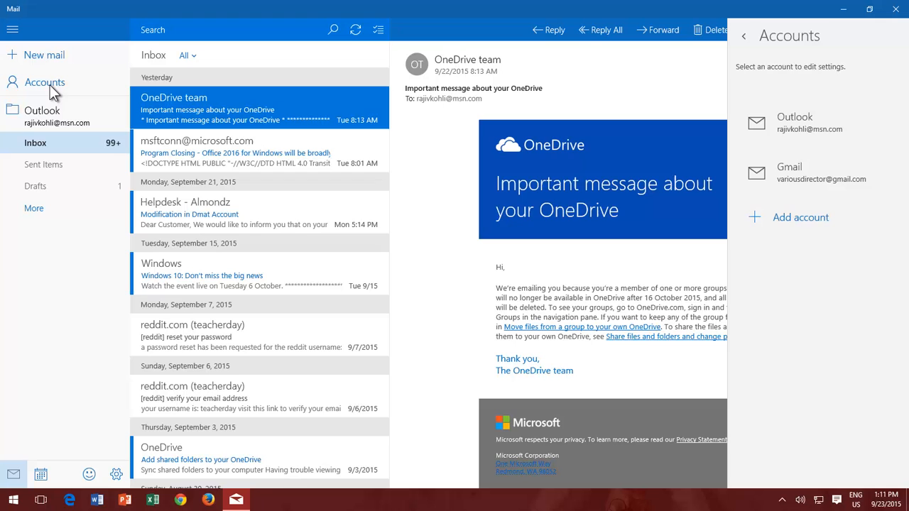
left_click(44, 81)
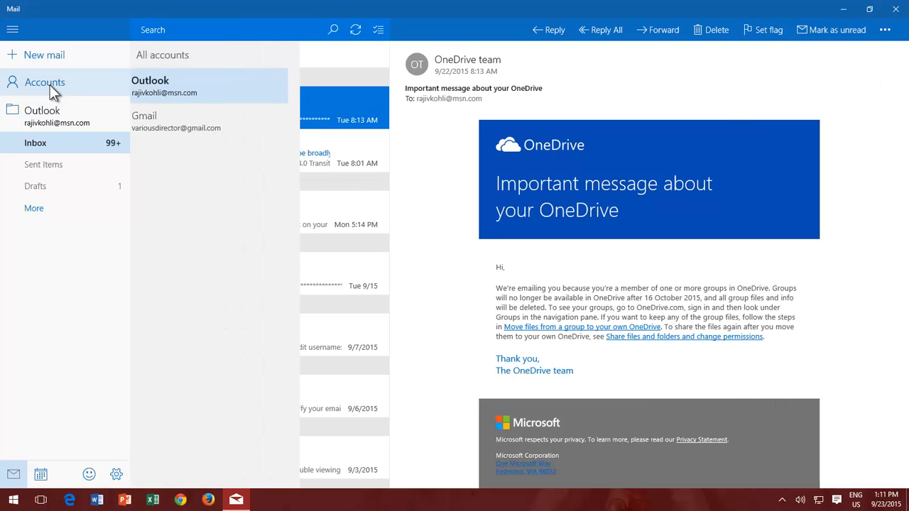
left_click(176, 120)
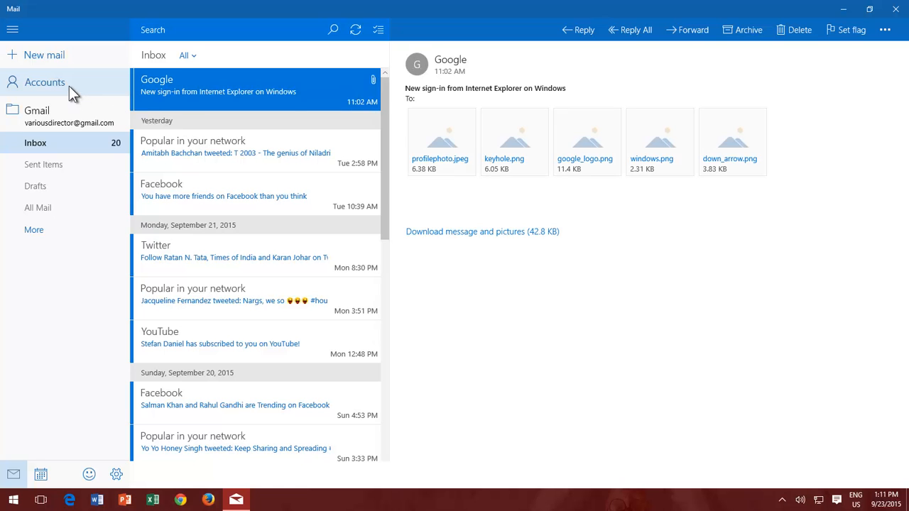
left_click(45, 81)
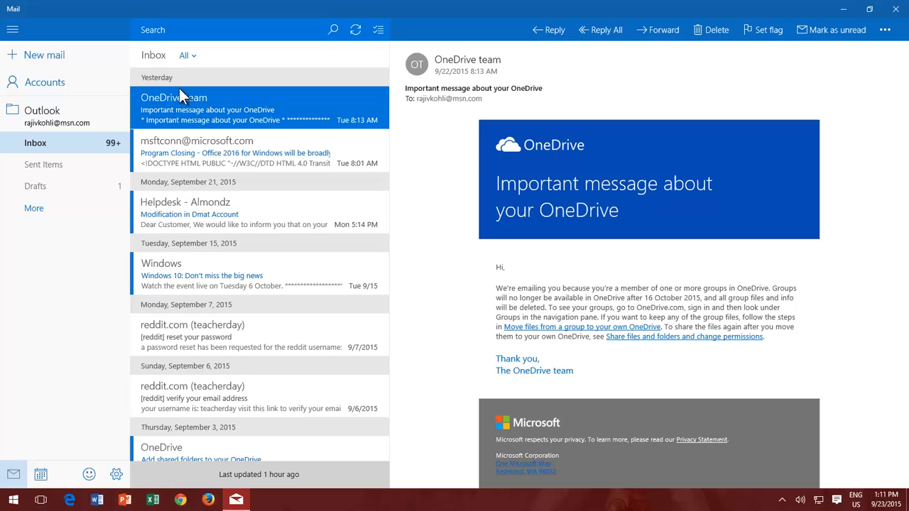
mouse_move(157, 146)
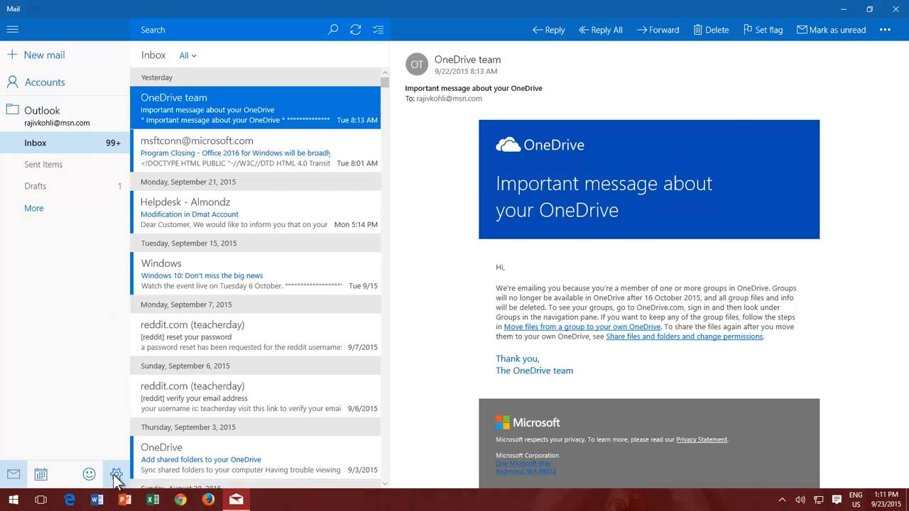
Step: From Settings > Accounts, delete the Gmail account from this device and confirm the deletion
left_click(117, 474)
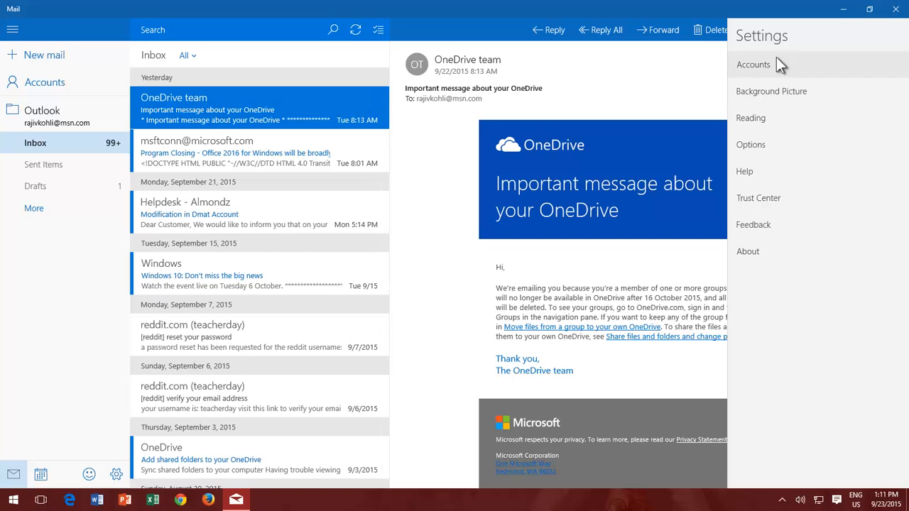
left_click(753, 65)
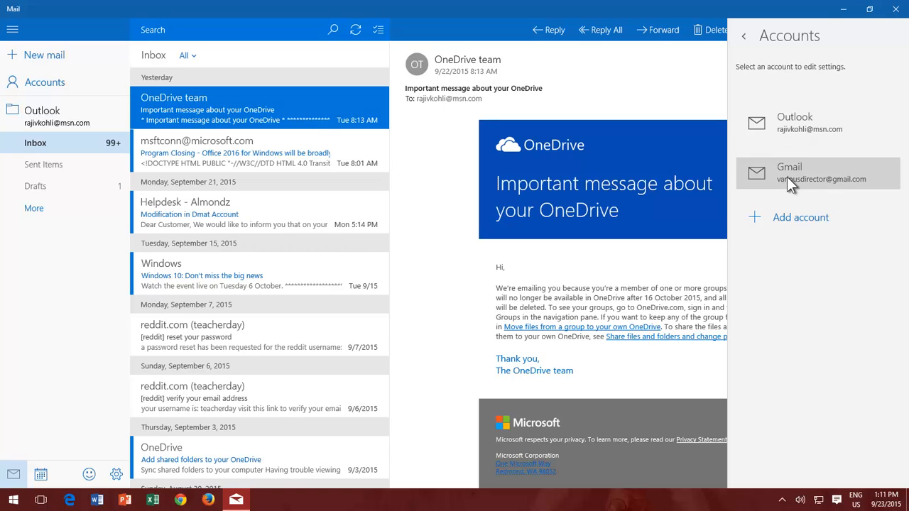
left_click(818, 173)
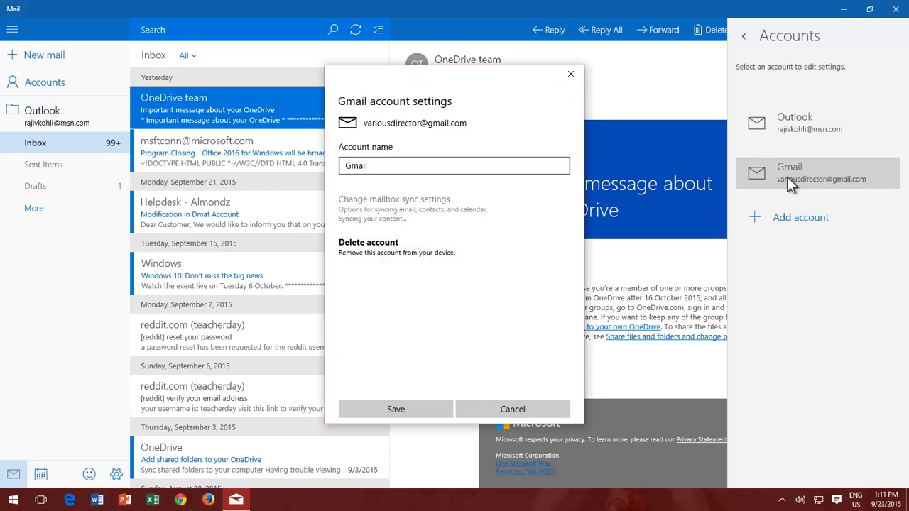
mouse_move(384, 256)
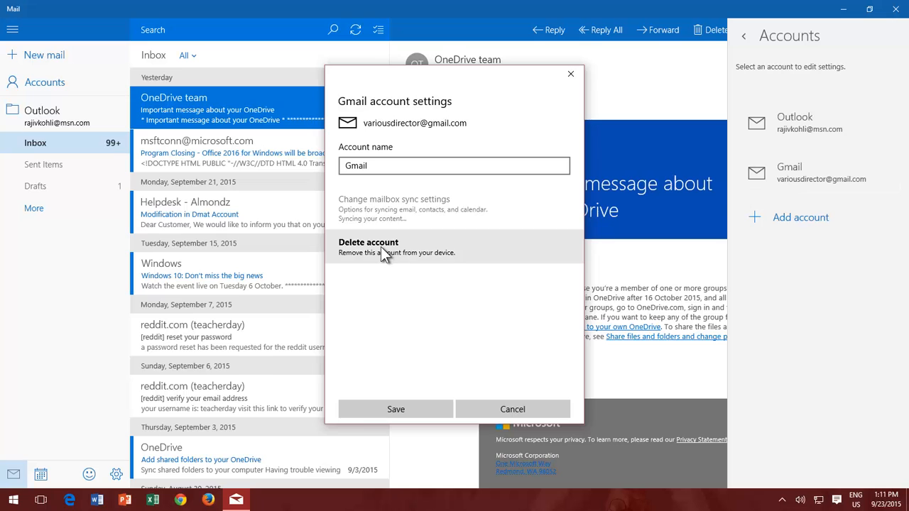
left_click(370, 248)
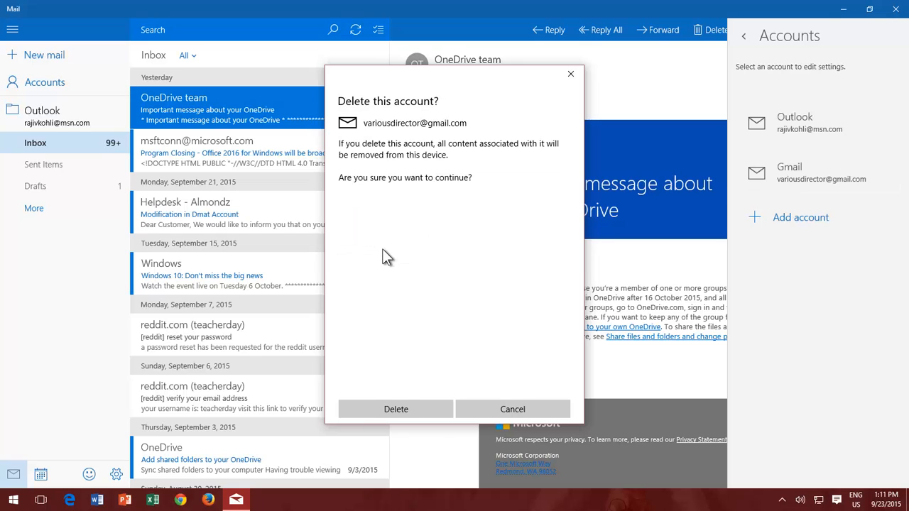
left_click(512, 409)
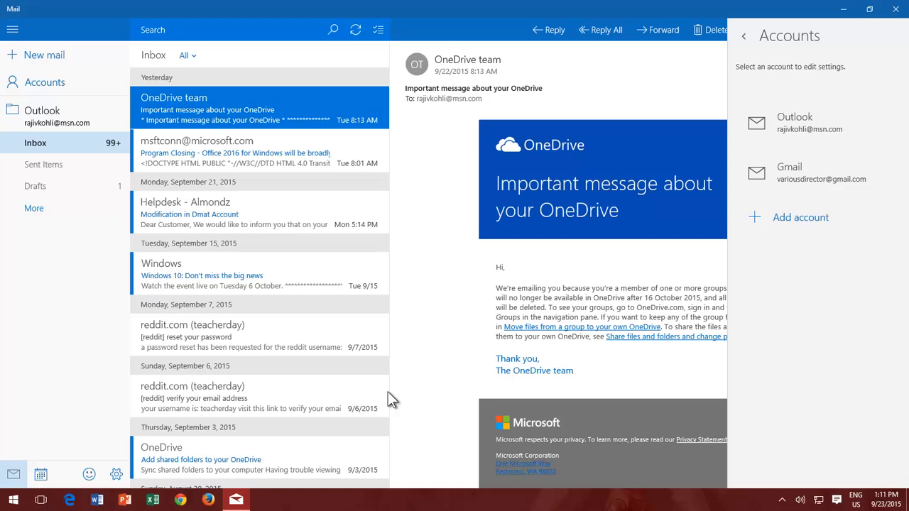
mouse_move(414, 380)
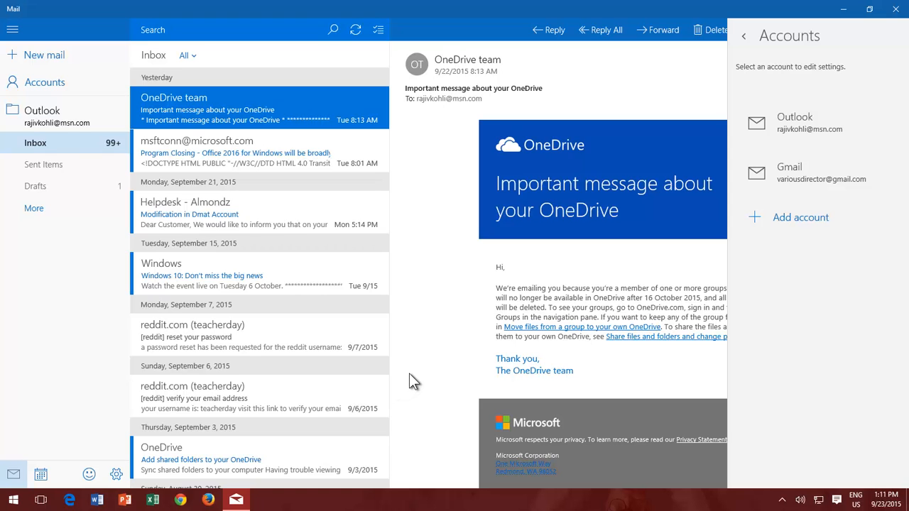